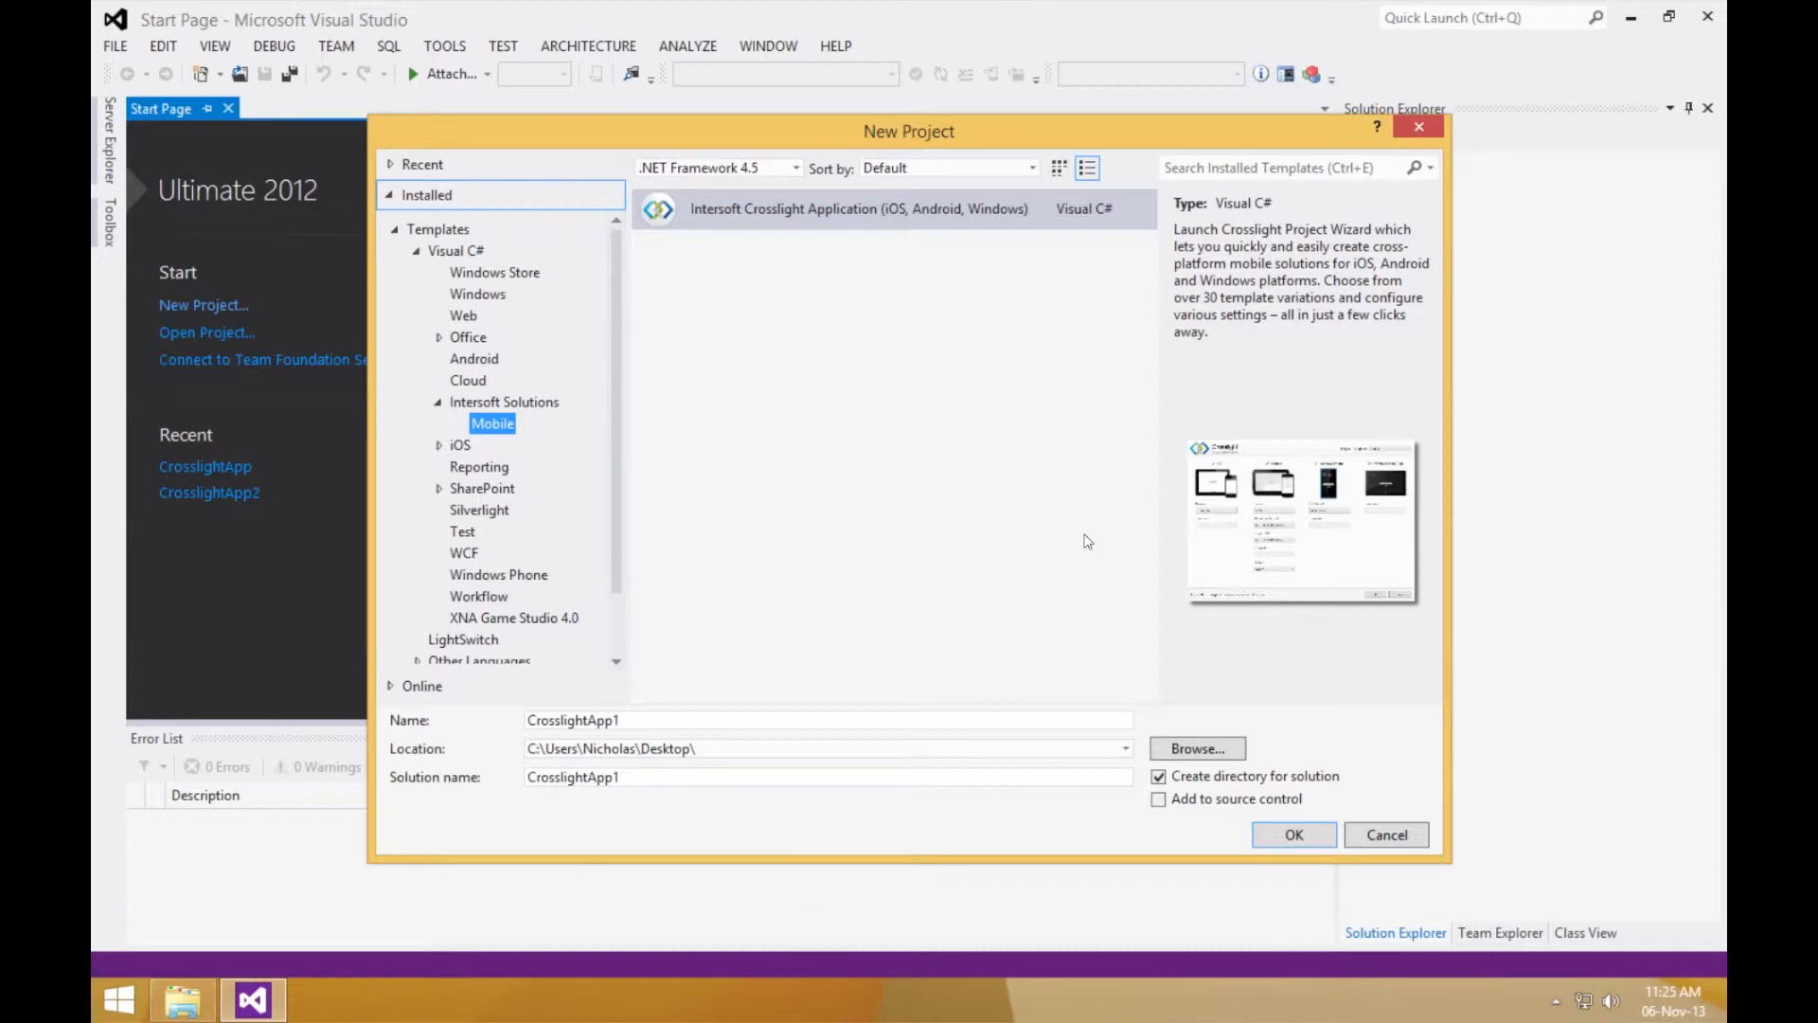
{"action": "mouse_move", "coordinate": [1371, 652]}
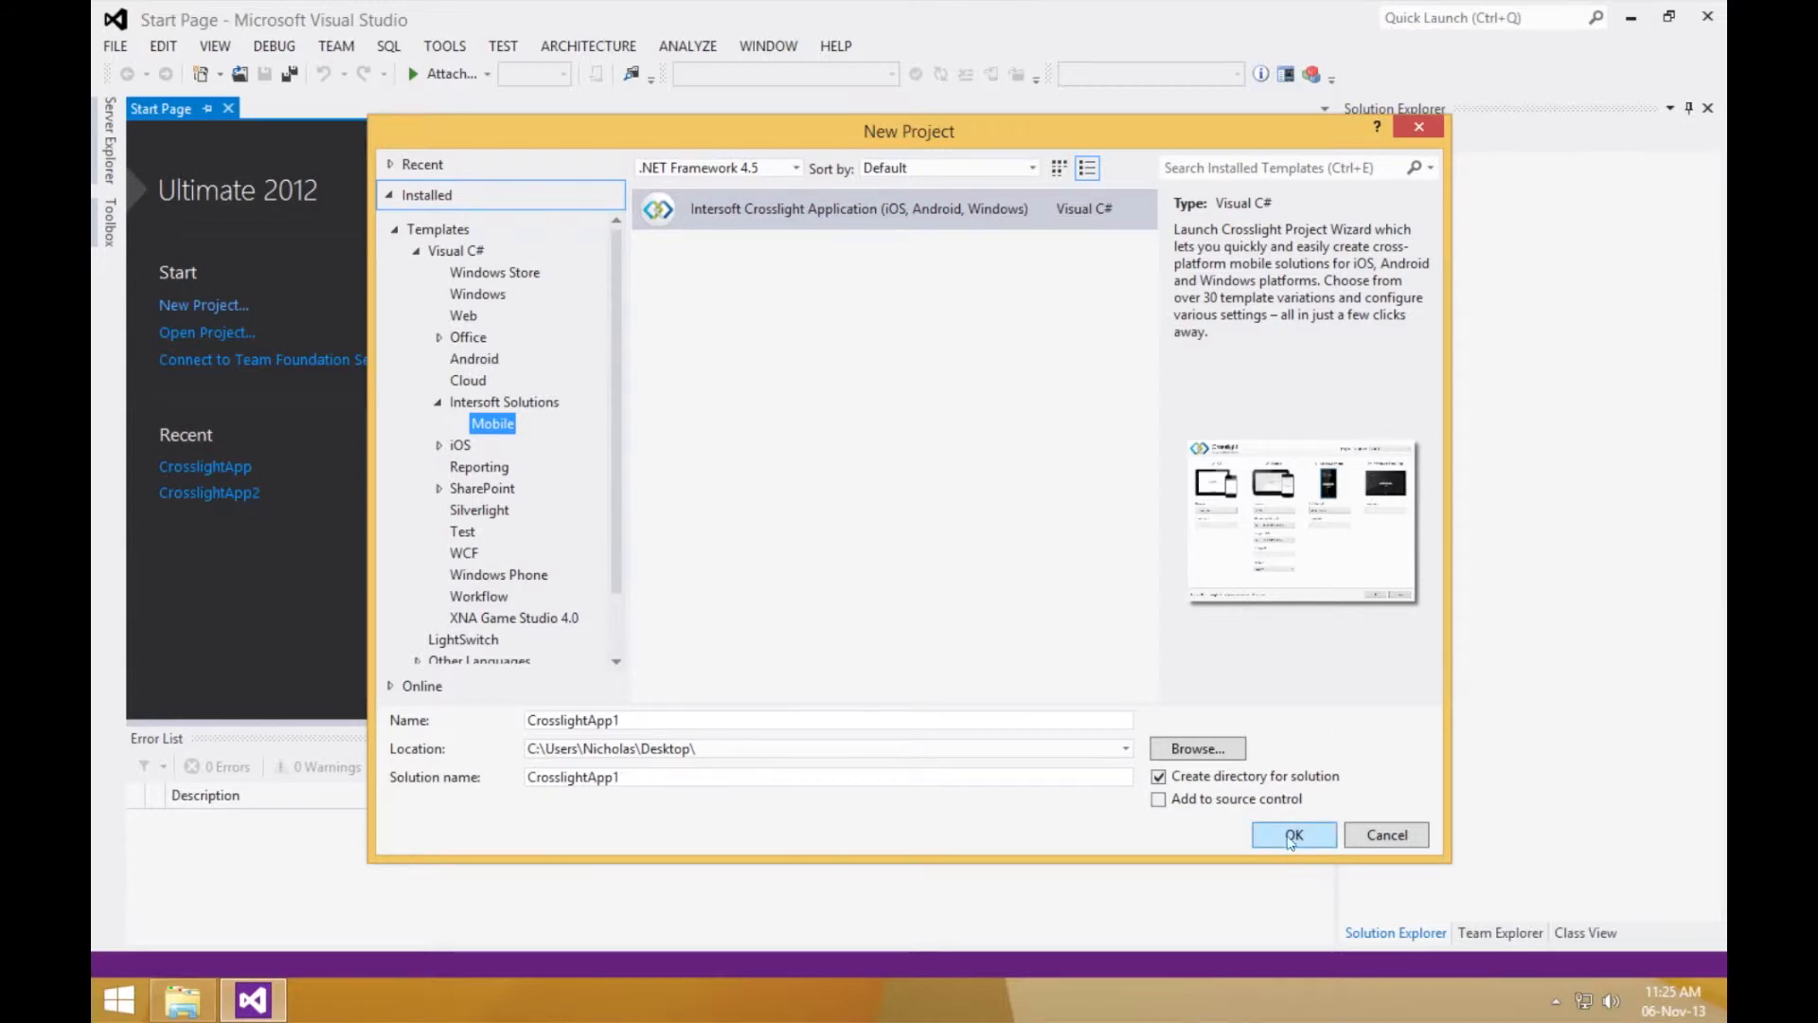
Create the CrosslightApp1 solution from the Intersoft Crosslight Application template
{"action": "left_click", "coordinate": [1293, 835]}
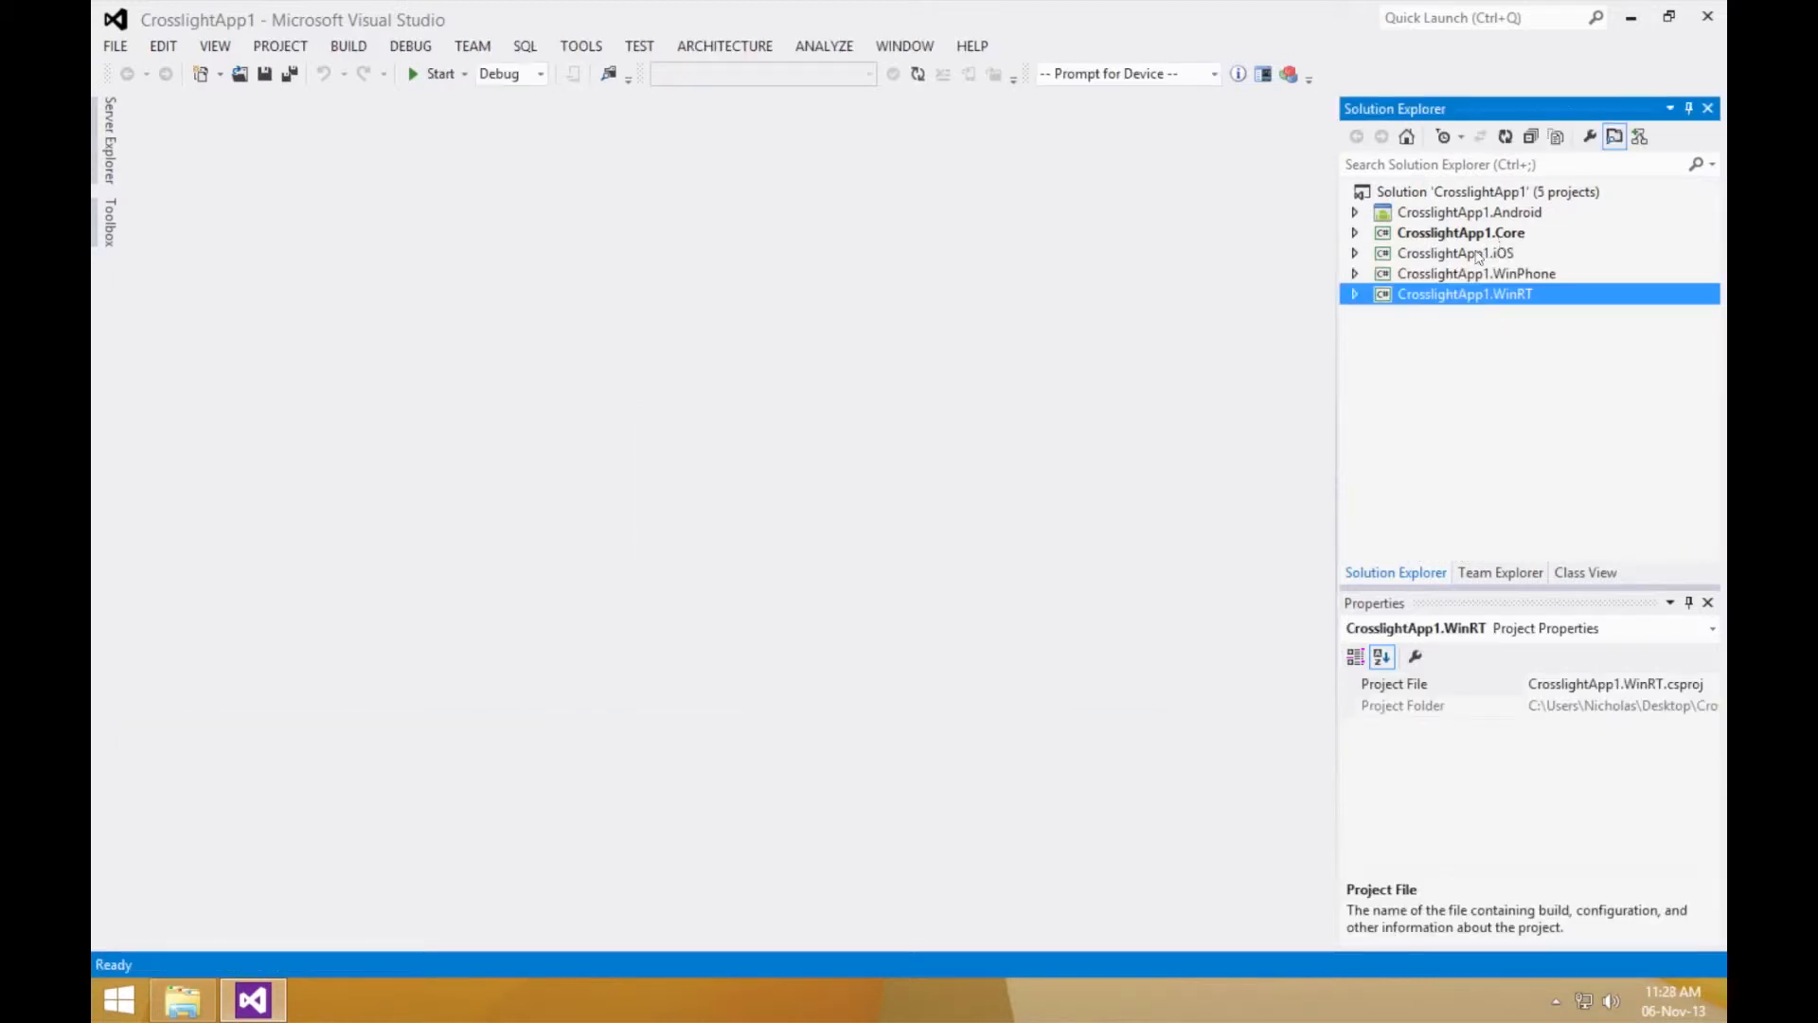
Select the CrosslightApp1.iOS project in Solution Explorer
{"action": "left_click", "coordinate": [1454, 252]}
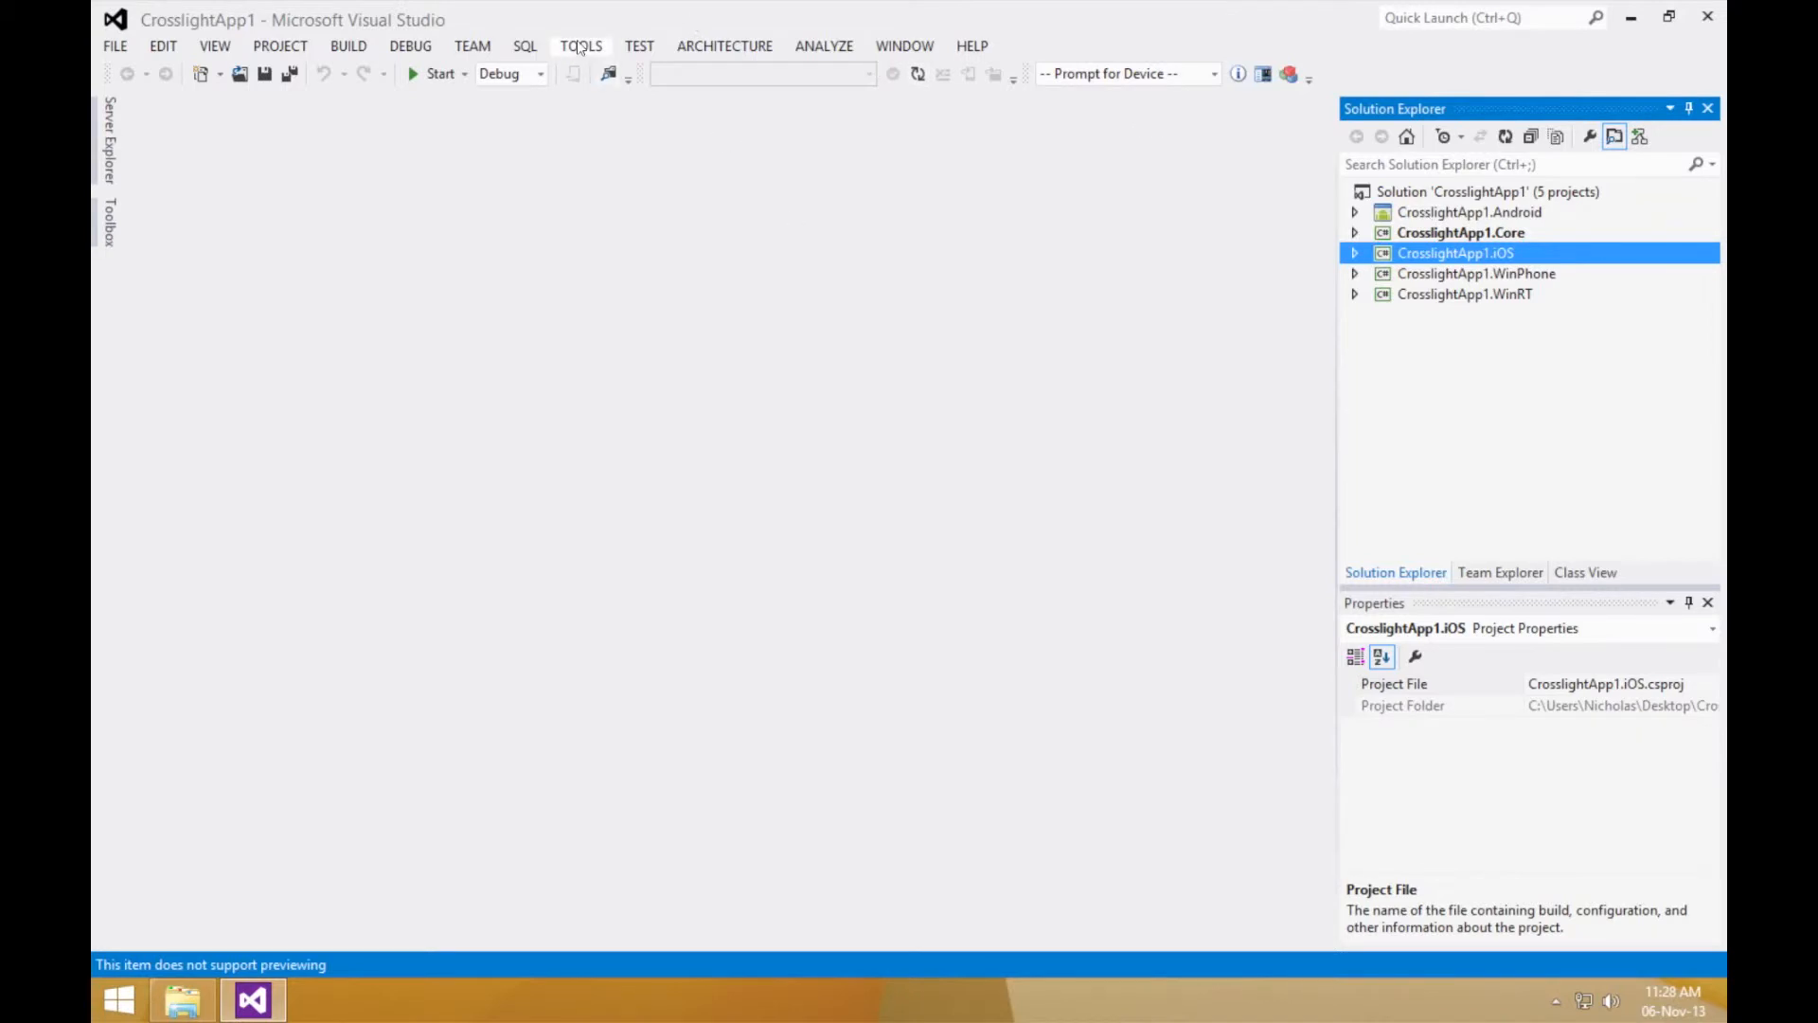
Configure the Xamarin iOS Mac build host from Tools > Options > Xamarin > iOS Settings
{"action": "left_click", "coordinate": [582, 46]}
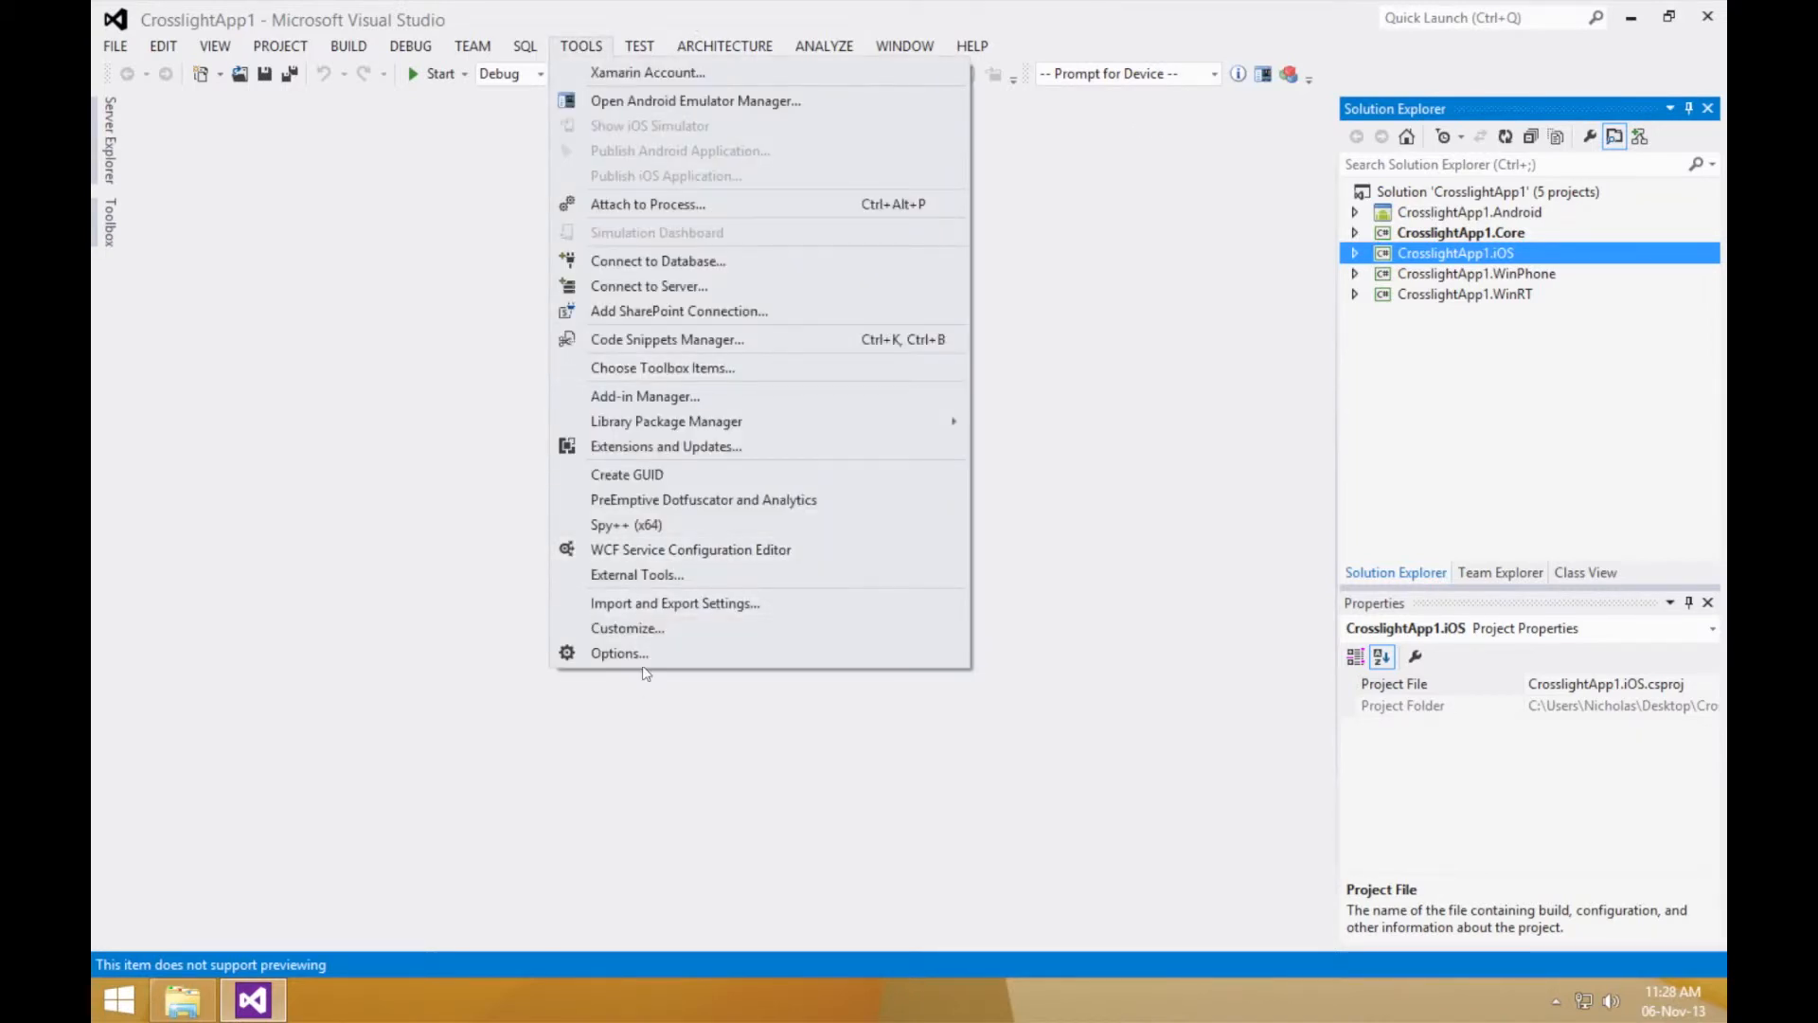
{"action": "left_click", "coordinate": [620, 653]}
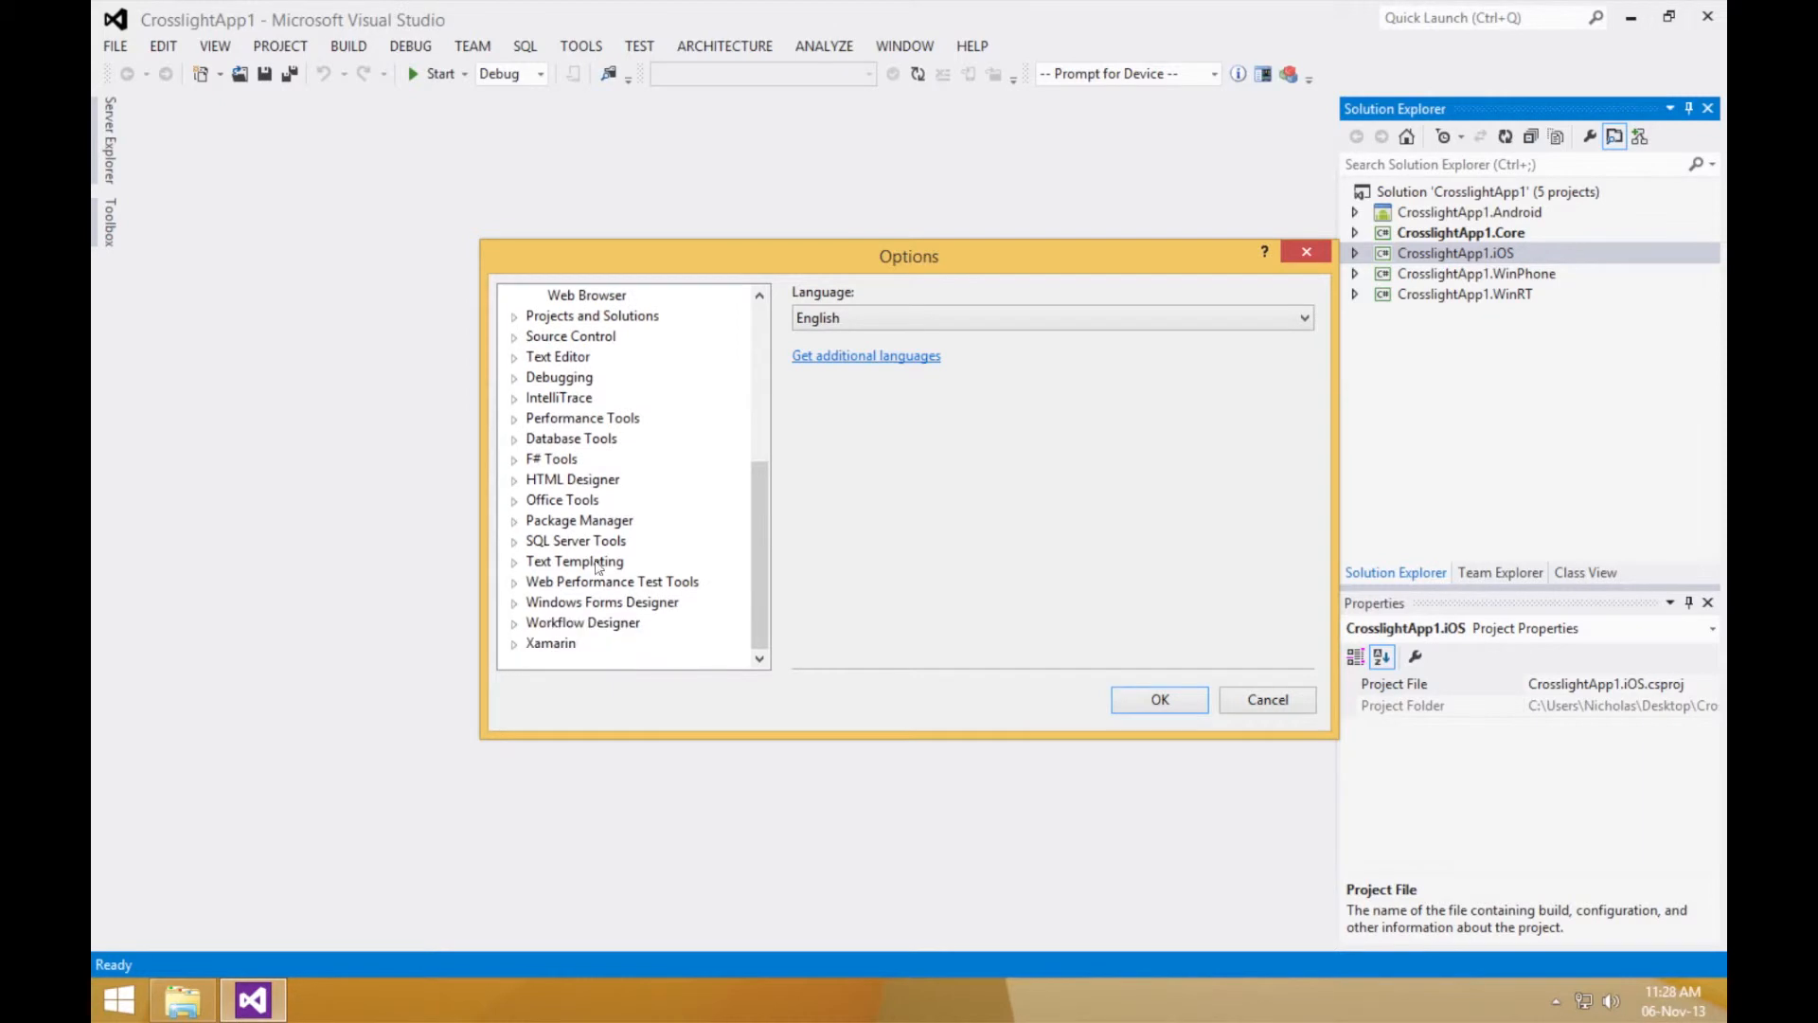
{"action": "left_click", "coordinate": [514, 643]}
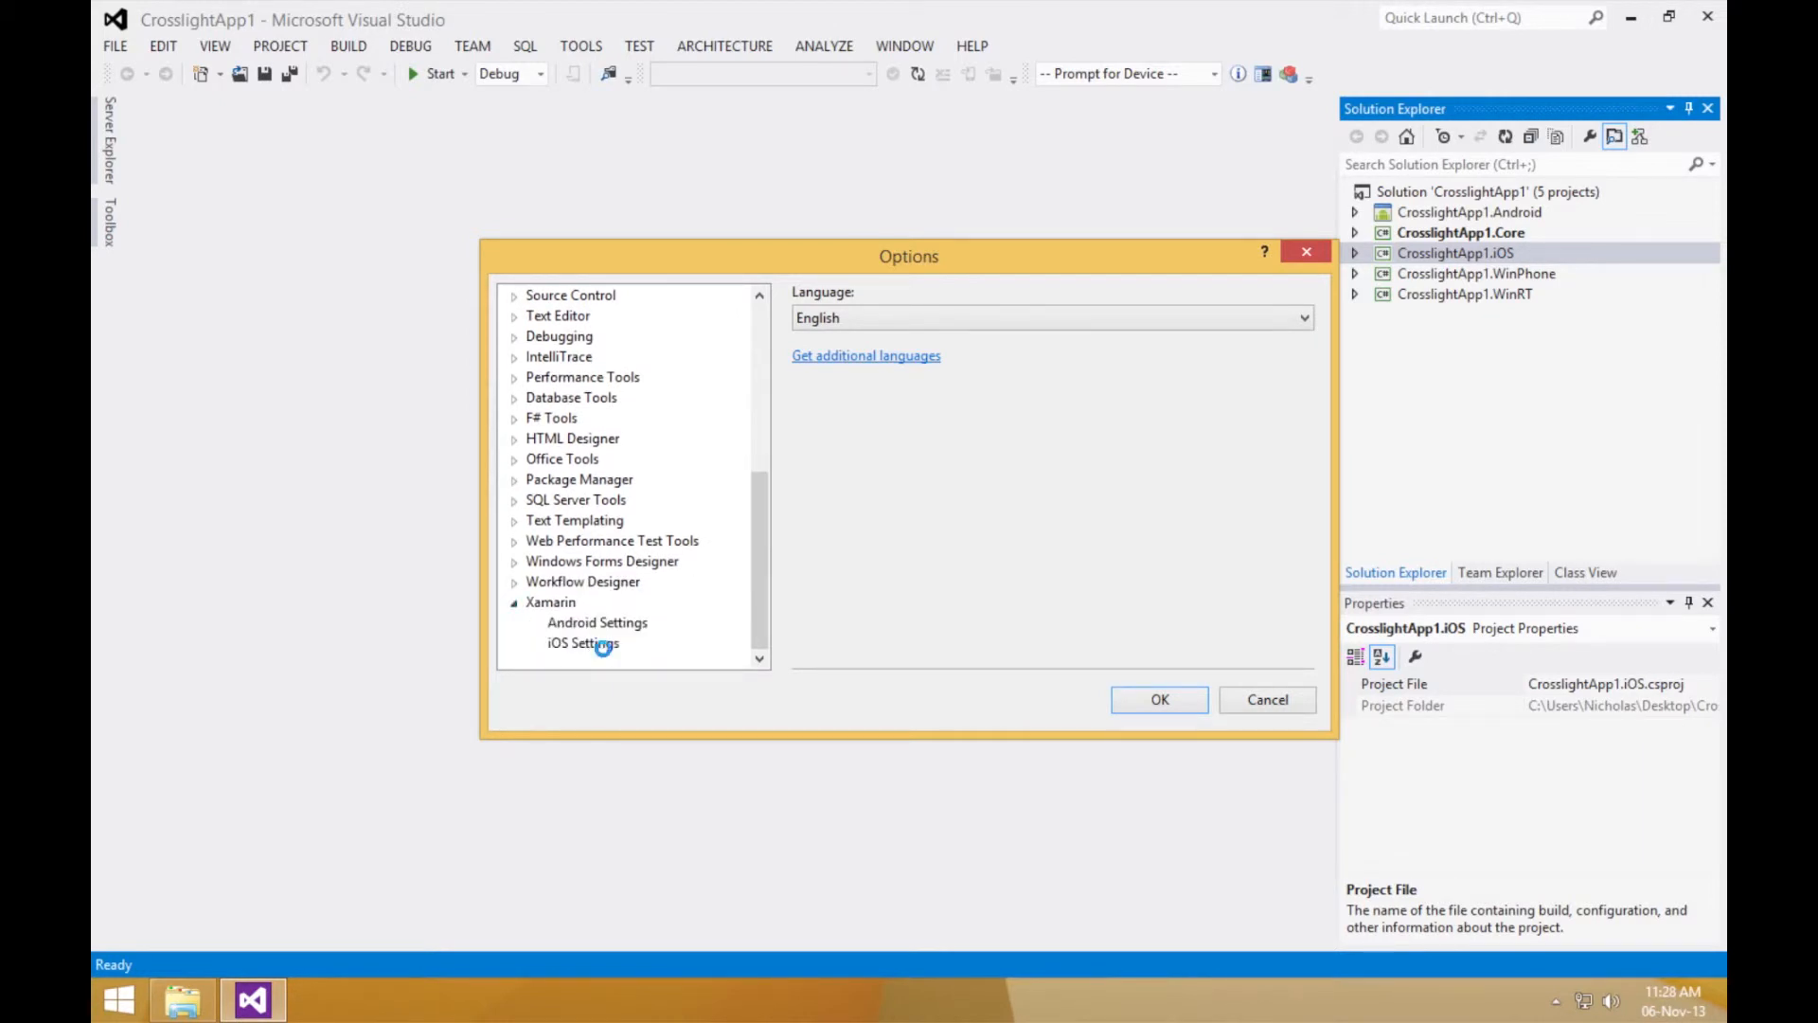
{"action": "left_click", "coordinate": [581, 642]}
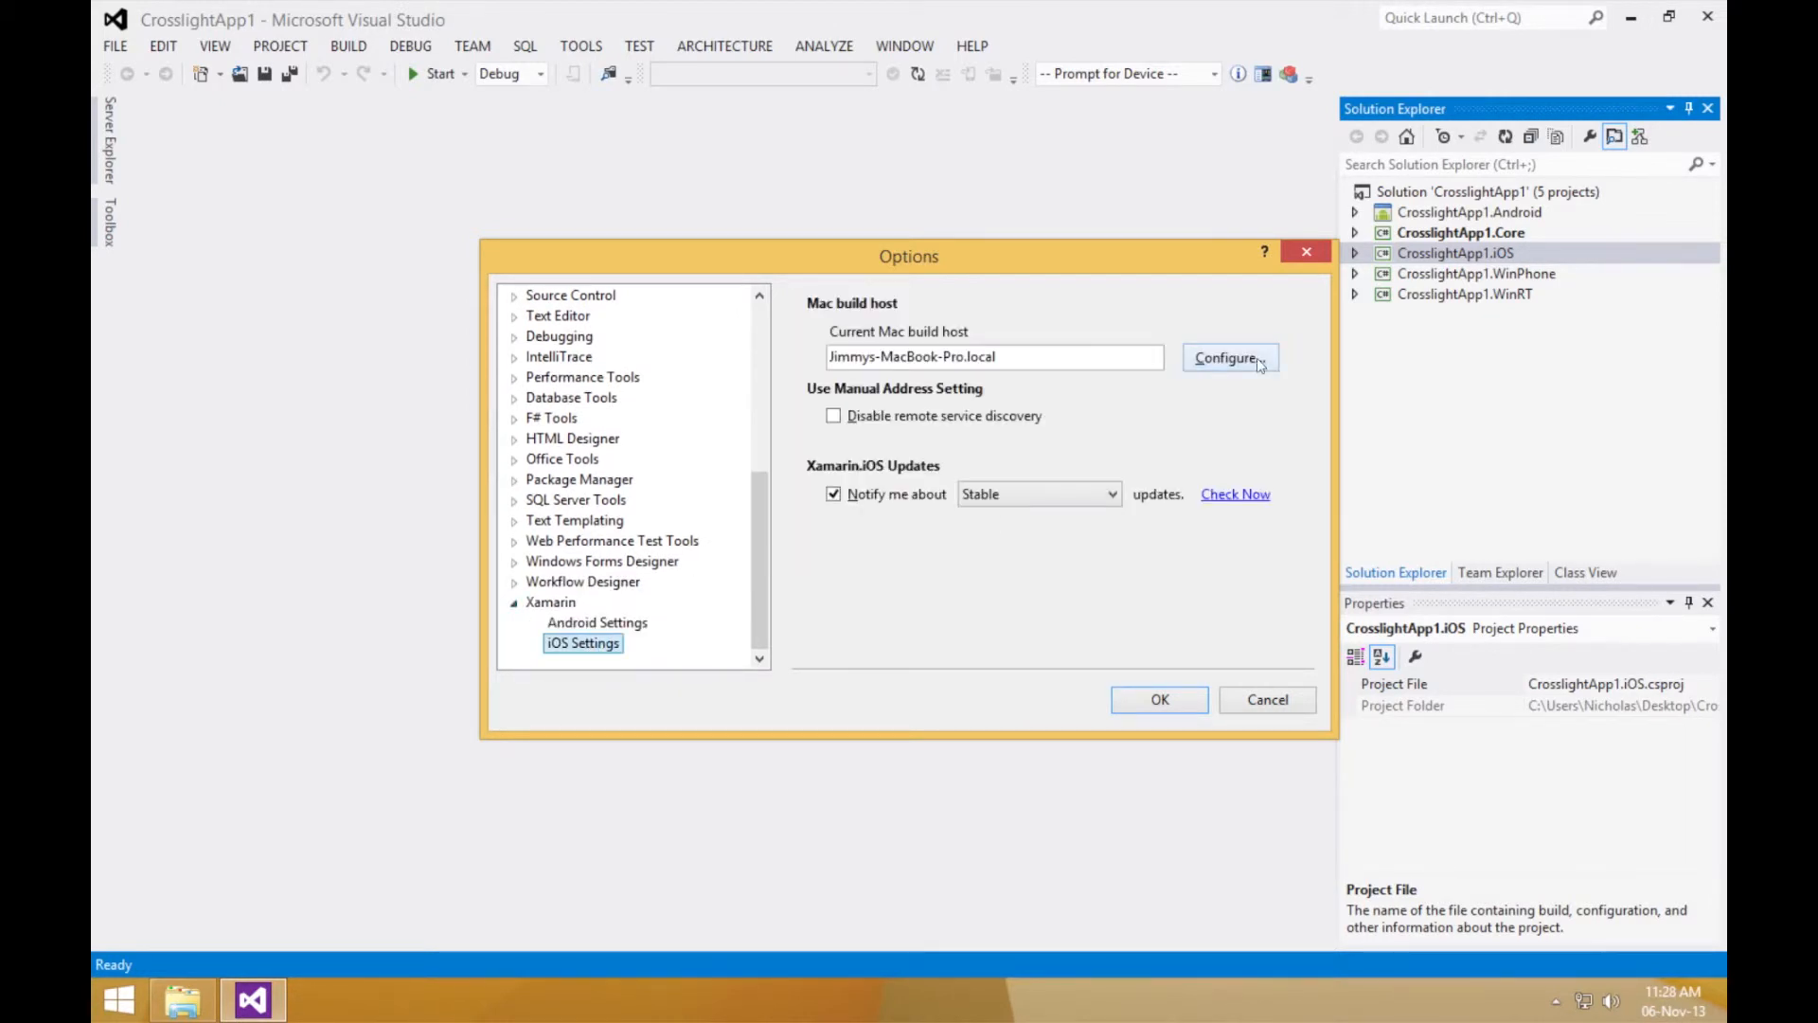
{"action": "left_click", "coordinate": [346, 45]}
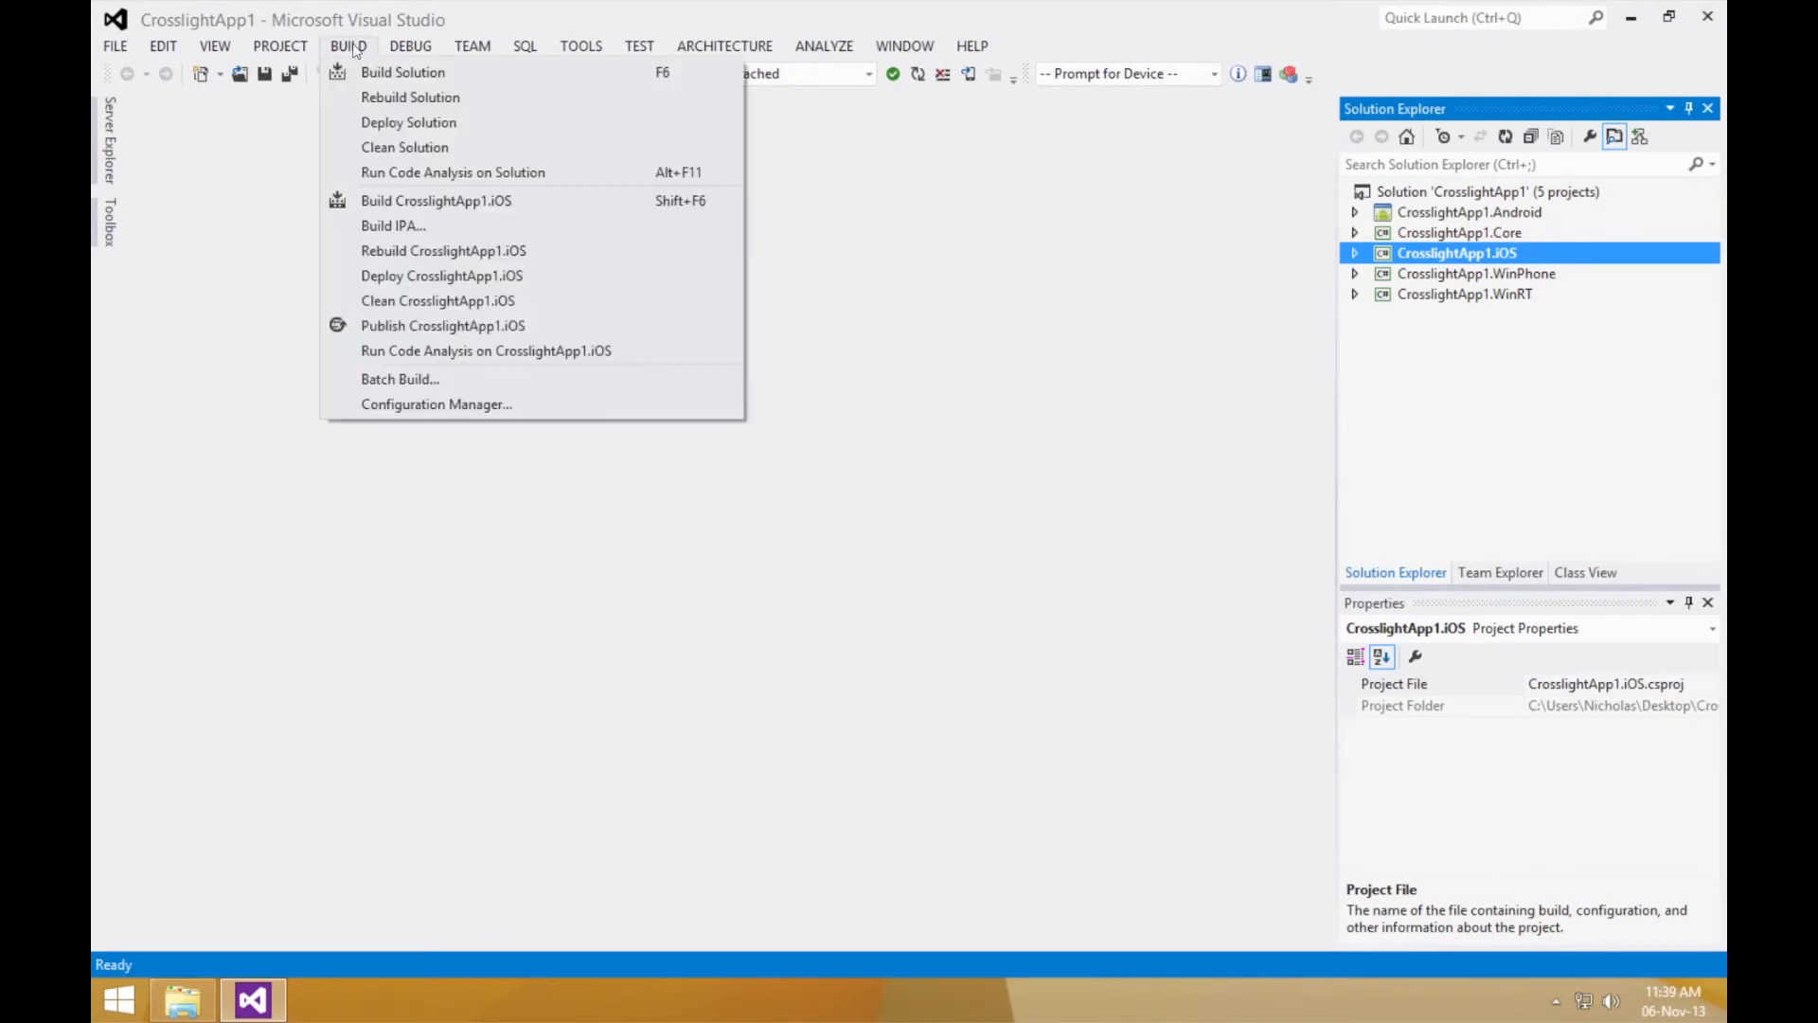
Confirm in Configuration Manager that CrosslightApp1.iOS builds Debug for iPhoneSimulator
{"action": "left_click", "coordinate": [435, 403]}
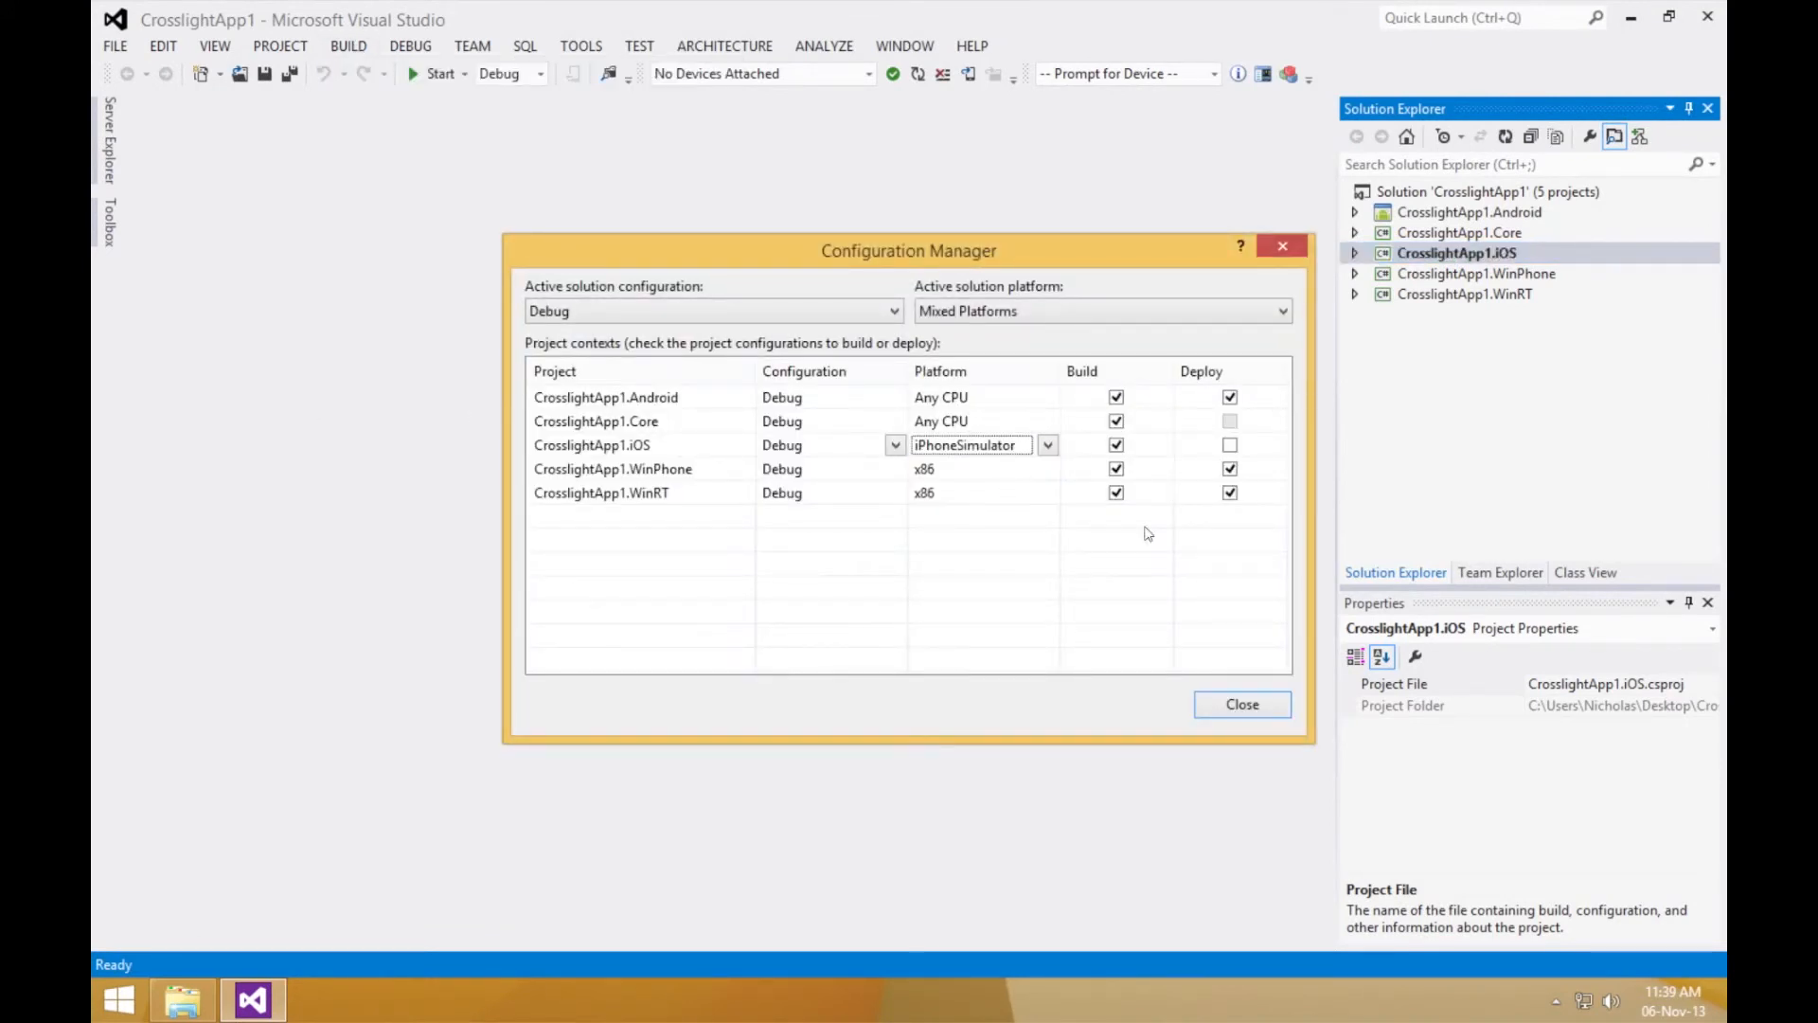
{"action": "left_click", "coordinate": [1241, 705]}
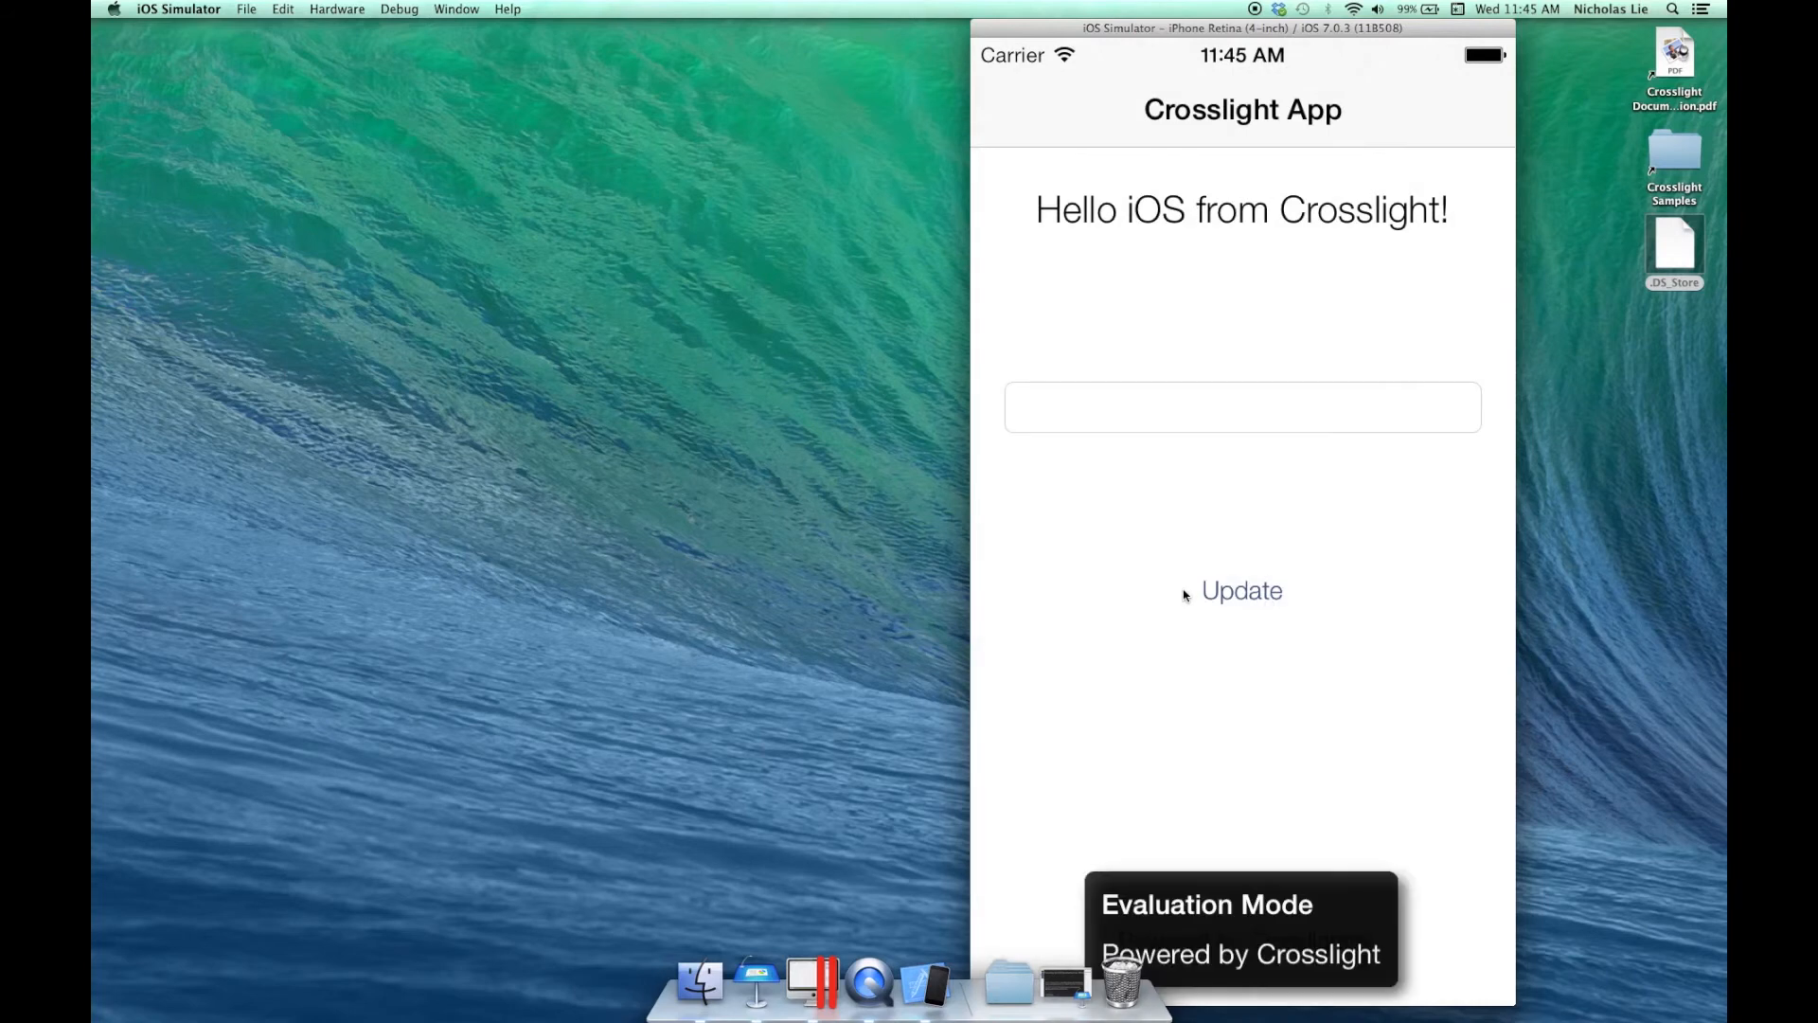
{"action": "mouse_move", "coordinate": [1207, 408]}
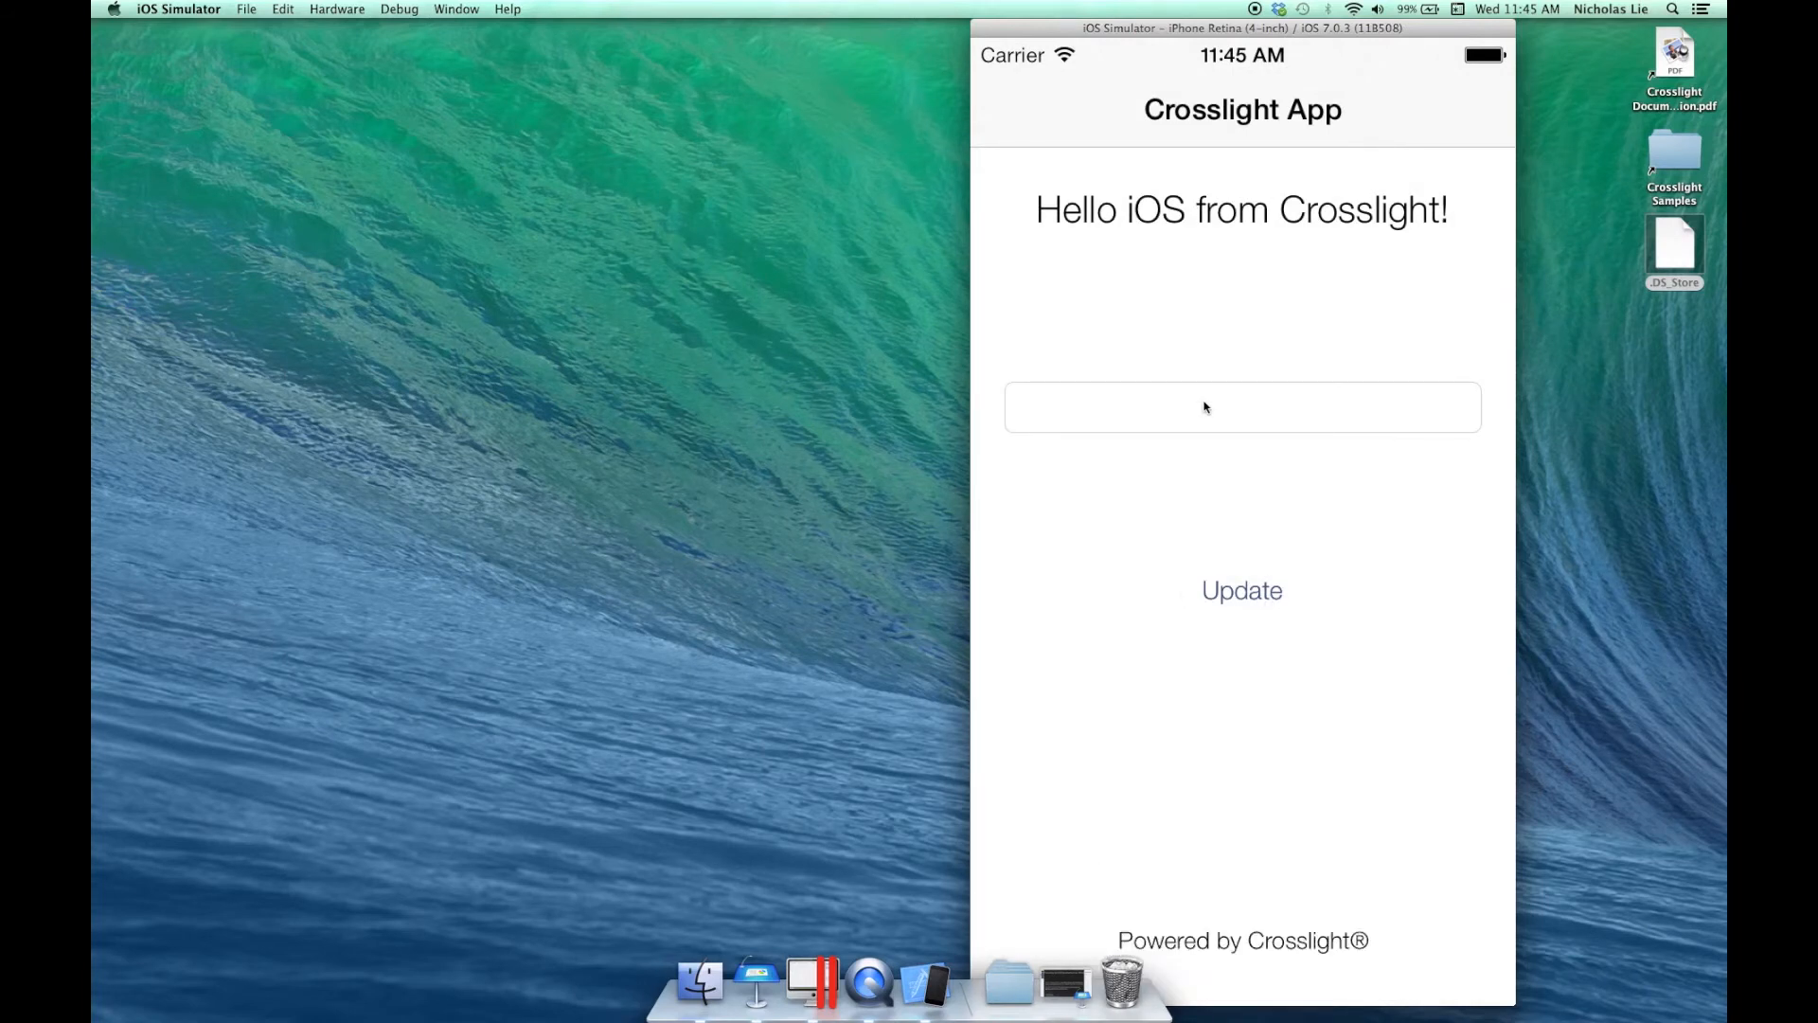
Enter 'hello' in the running Crosslight app's text field in the iOS Simulator
{"action": "type", "text": "hello"}
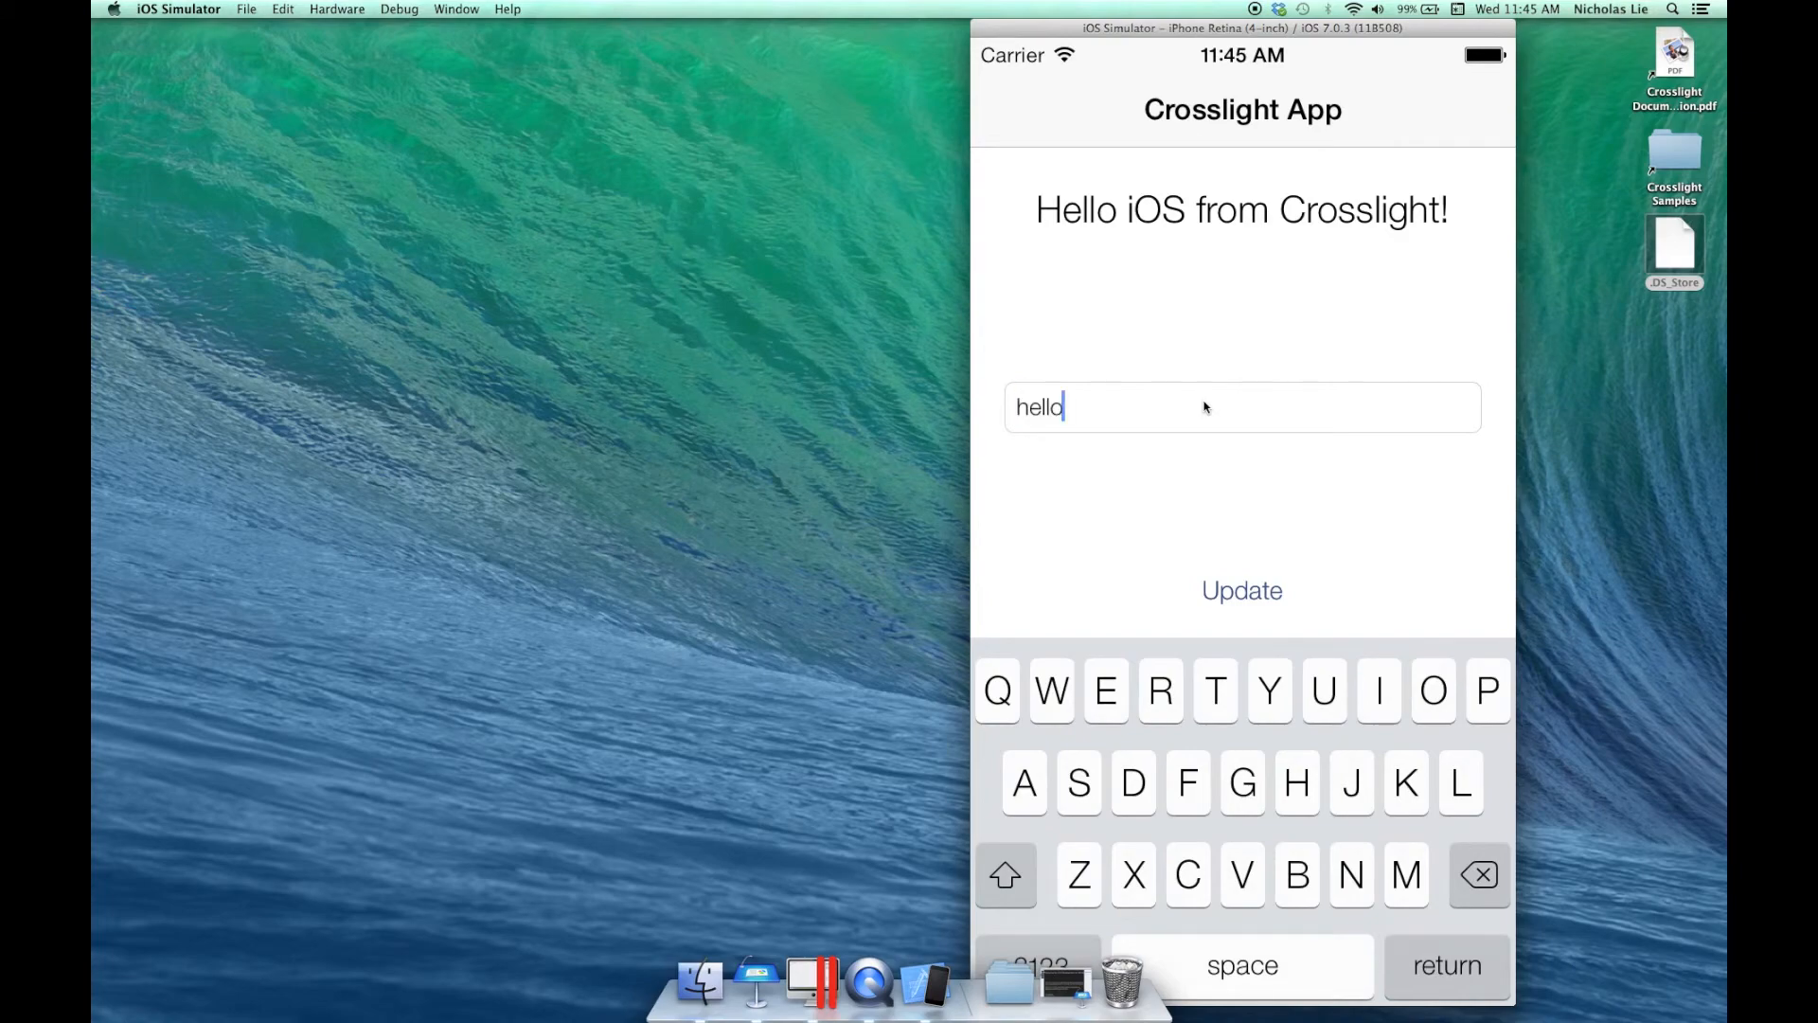